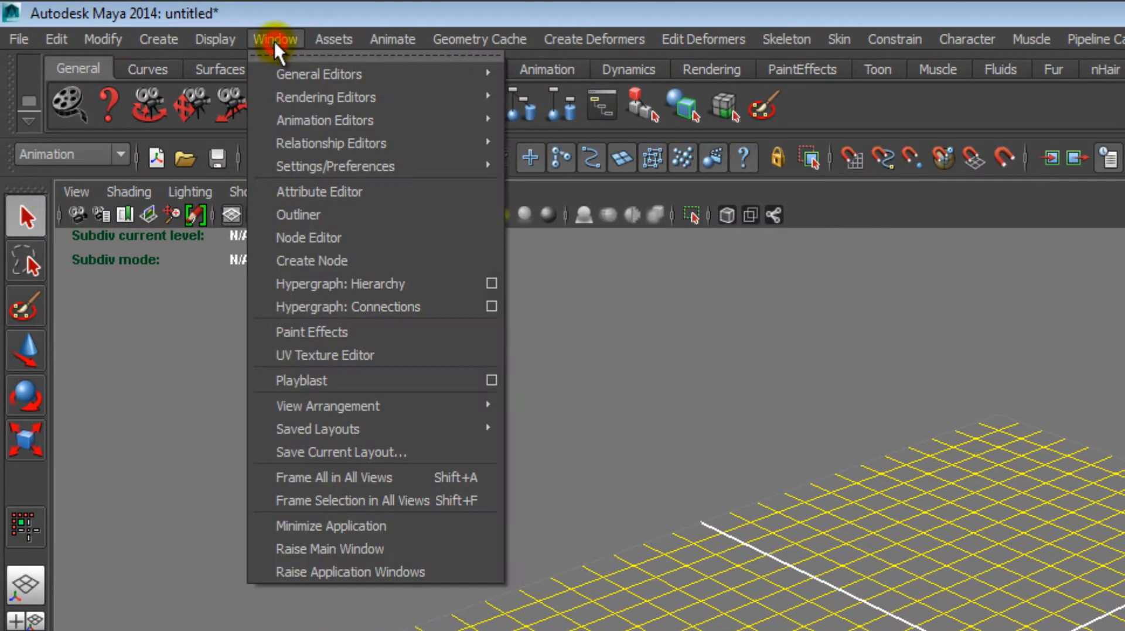
mouse_move(335, 166)
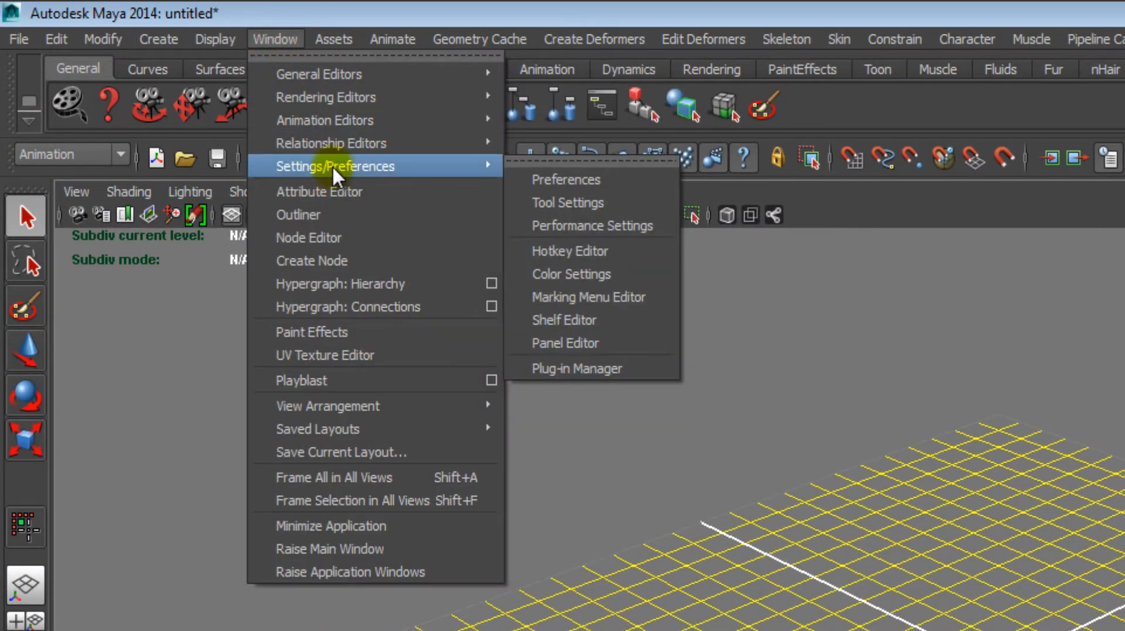
mouse_move(574, 180)
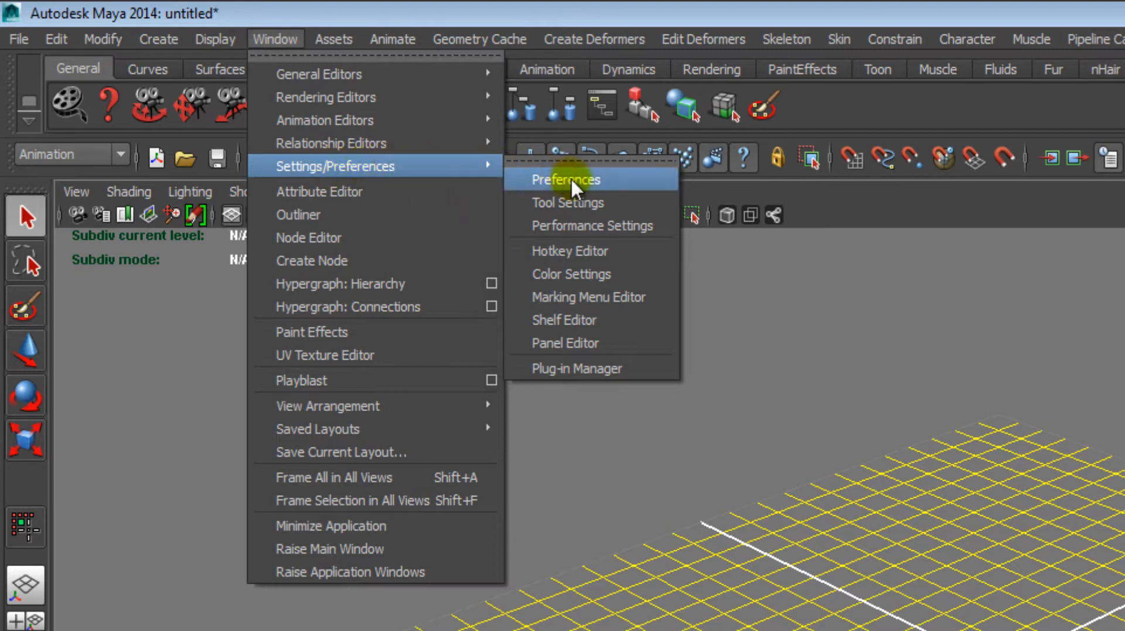
- Open the Preferences window from Window > Settings/Preferences
click(564, 180)
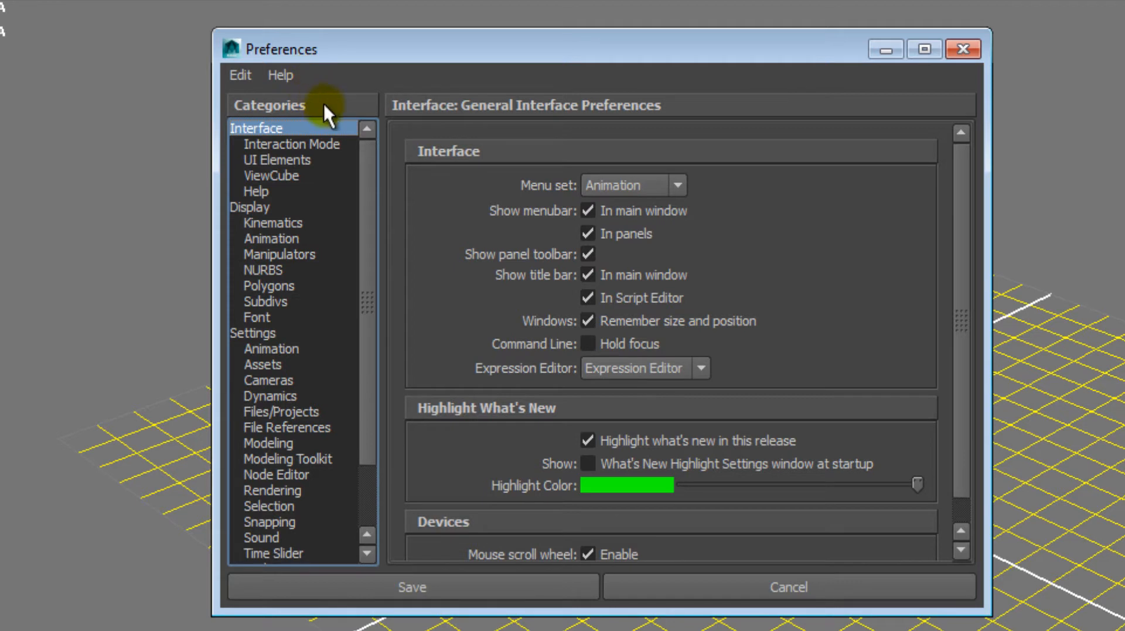
mouse_move(278, 194)
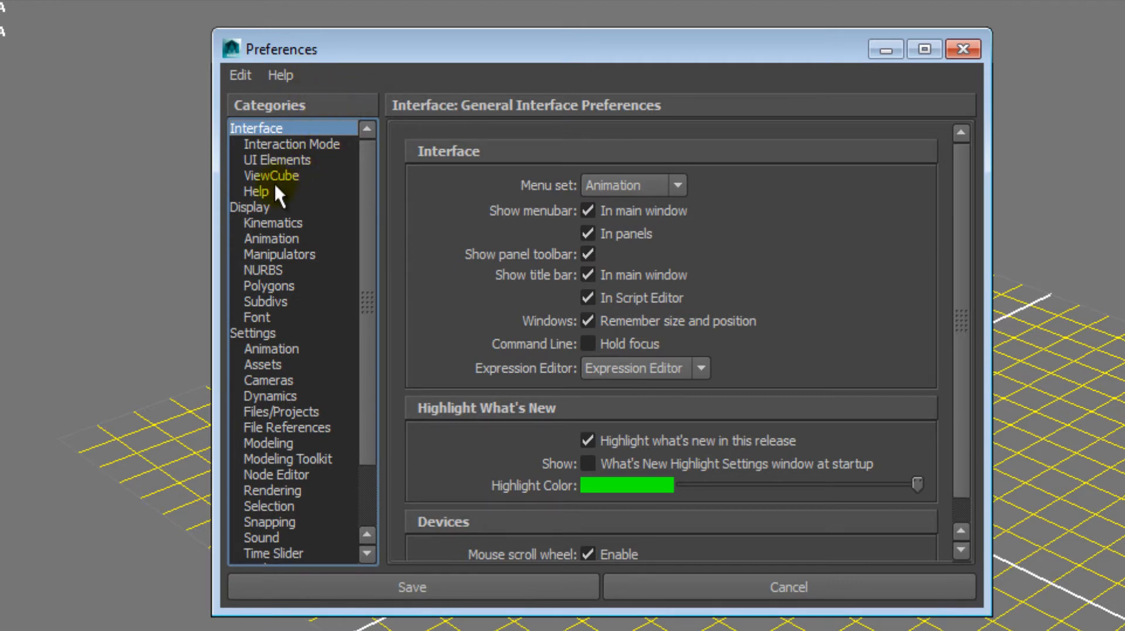
- In ViewCube preferences, cycle position through Bottom Right, Bottom Left, Top Left, then Top Right
click(271, 175)
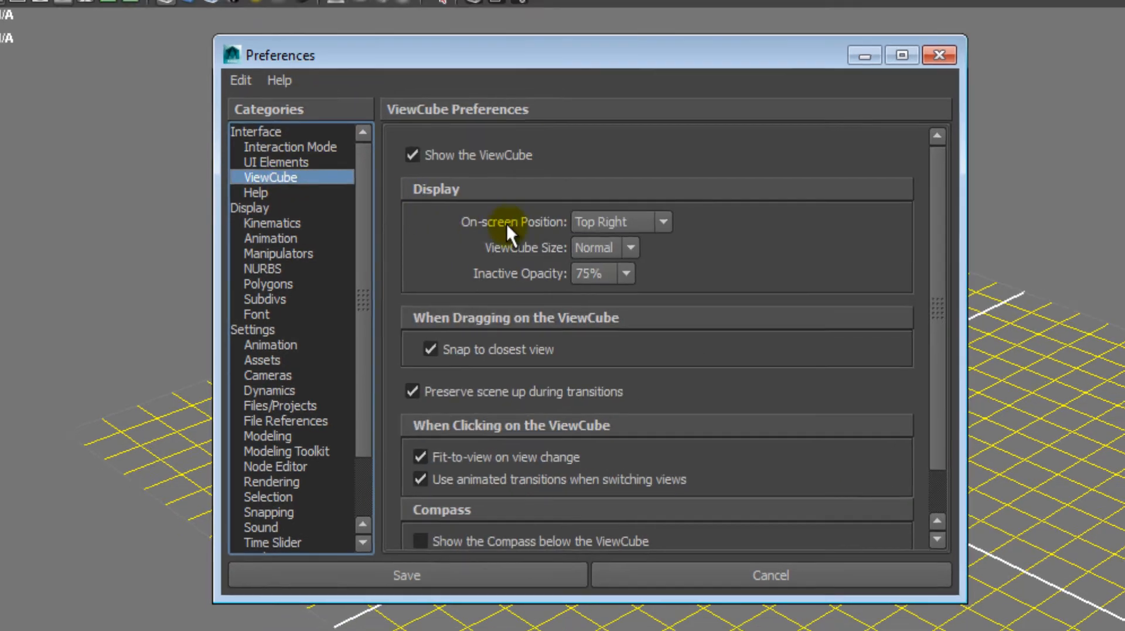
click(660, 222)
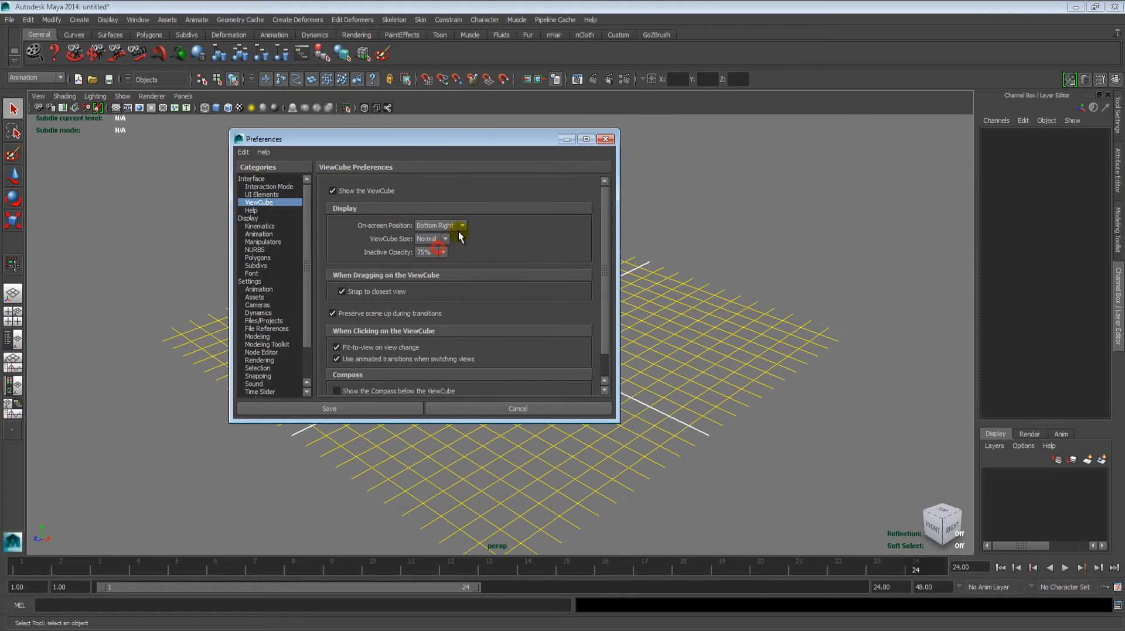
click(462, 226)
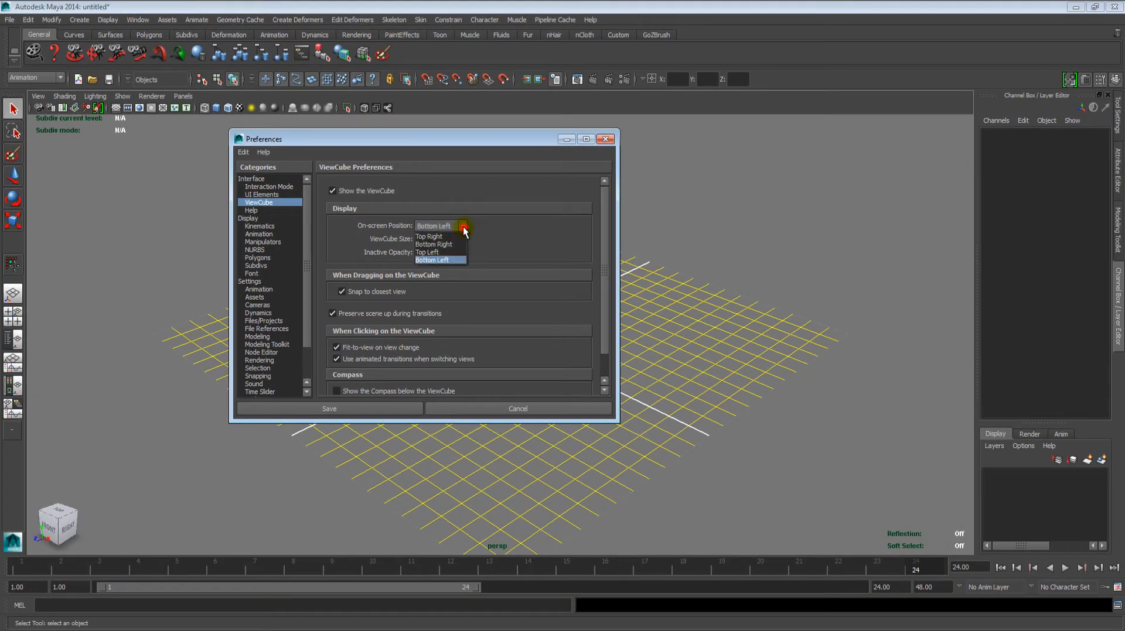
click(428, 237)
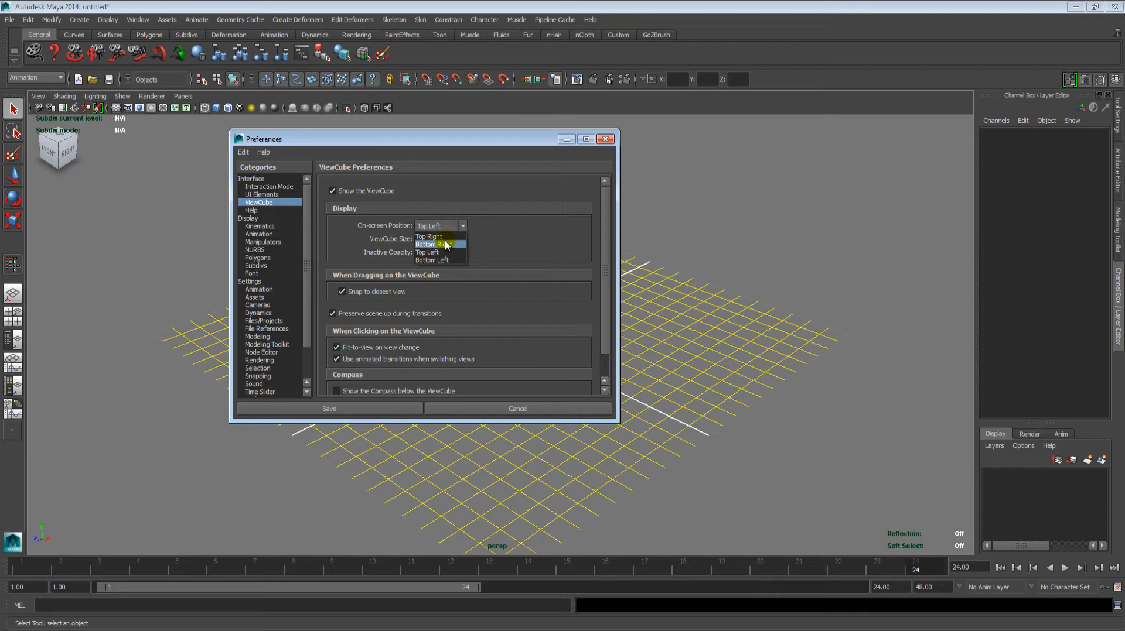
click(428, 237)
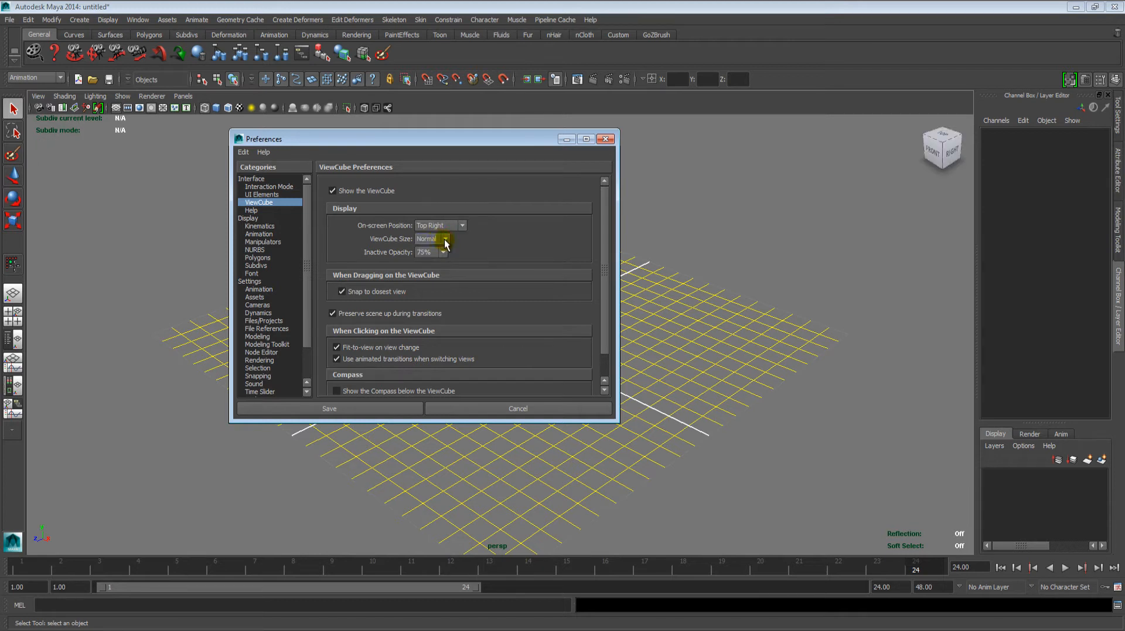
- Try the Large ViewCube size, then set it back to Normal
click(444, 239)
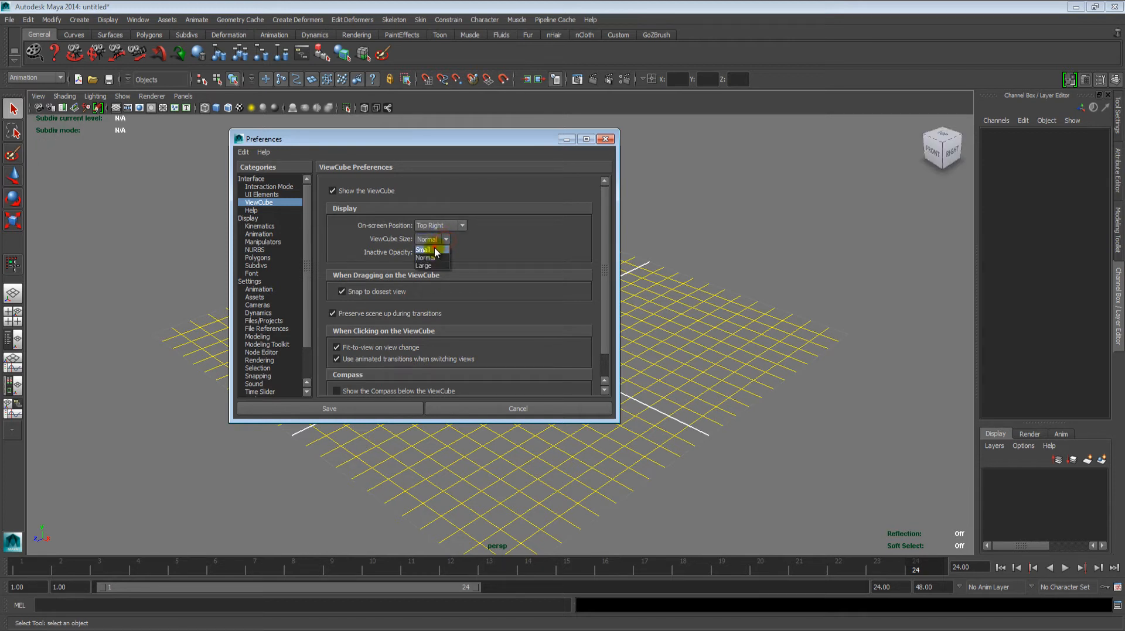
click(423, 265)
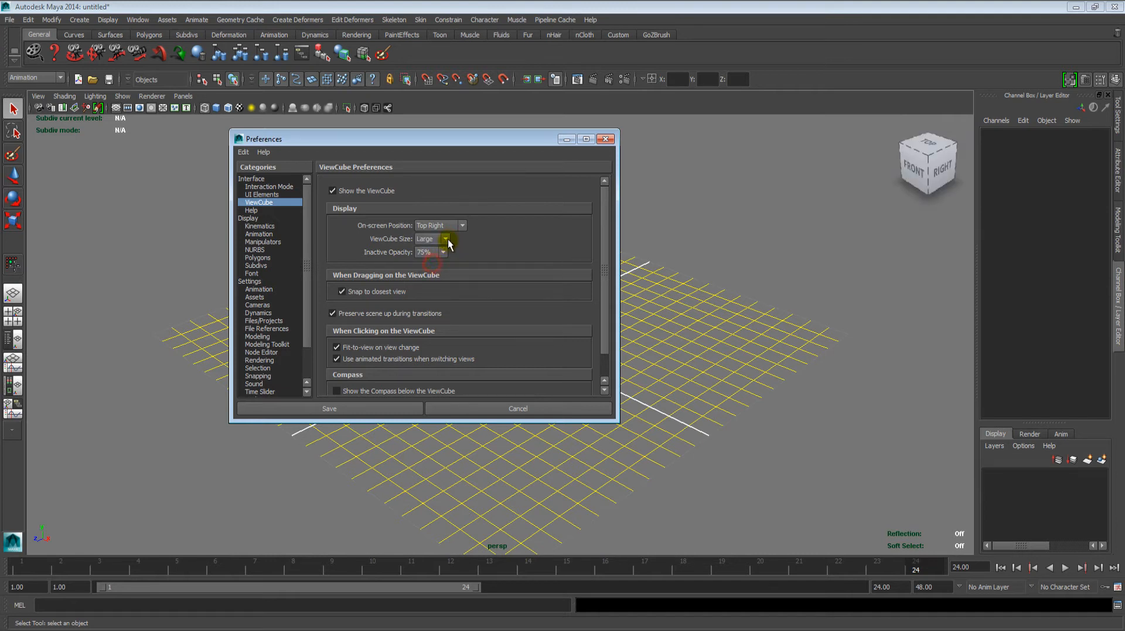
click(443, 252)
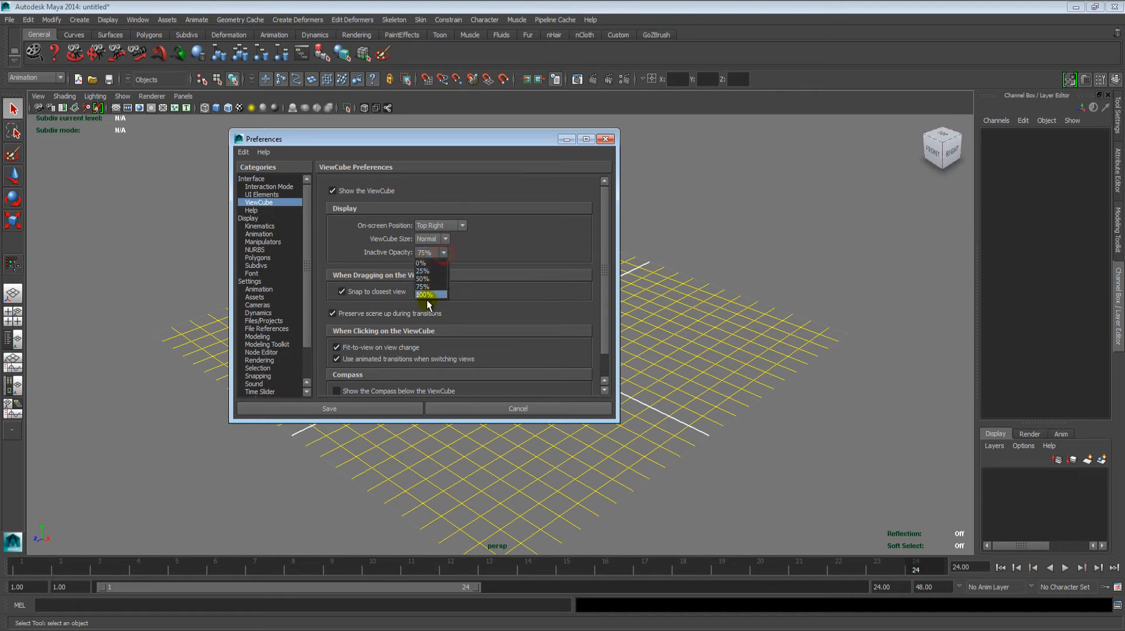
- Set Inactive Opacity to 100% and uncheck Show the ViewCube
click(425, 294)
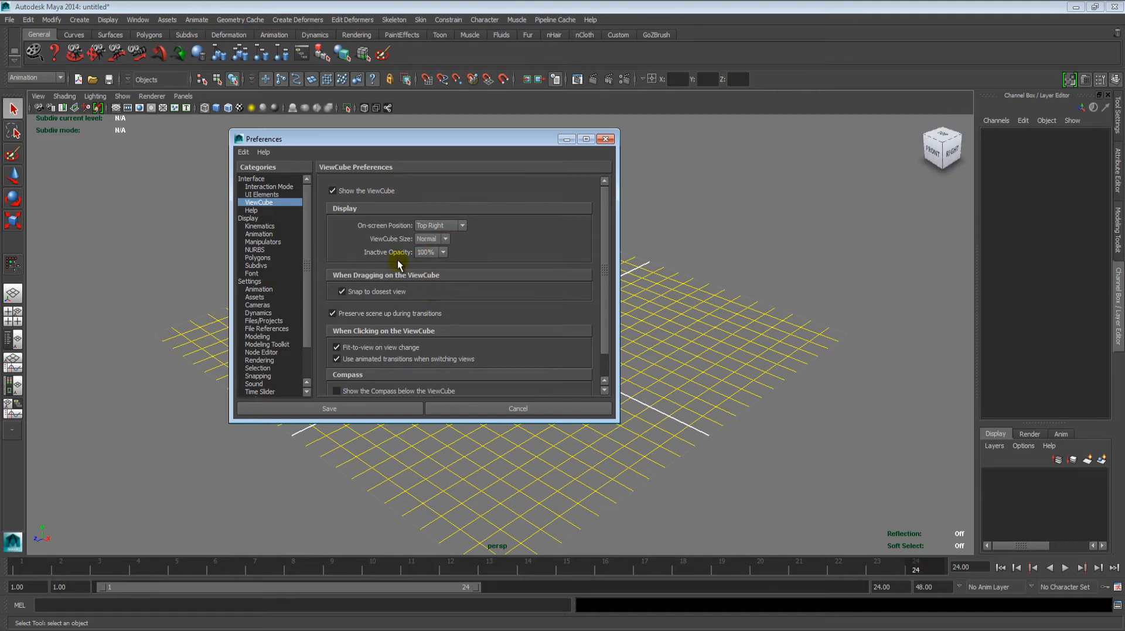
click(332, 191)
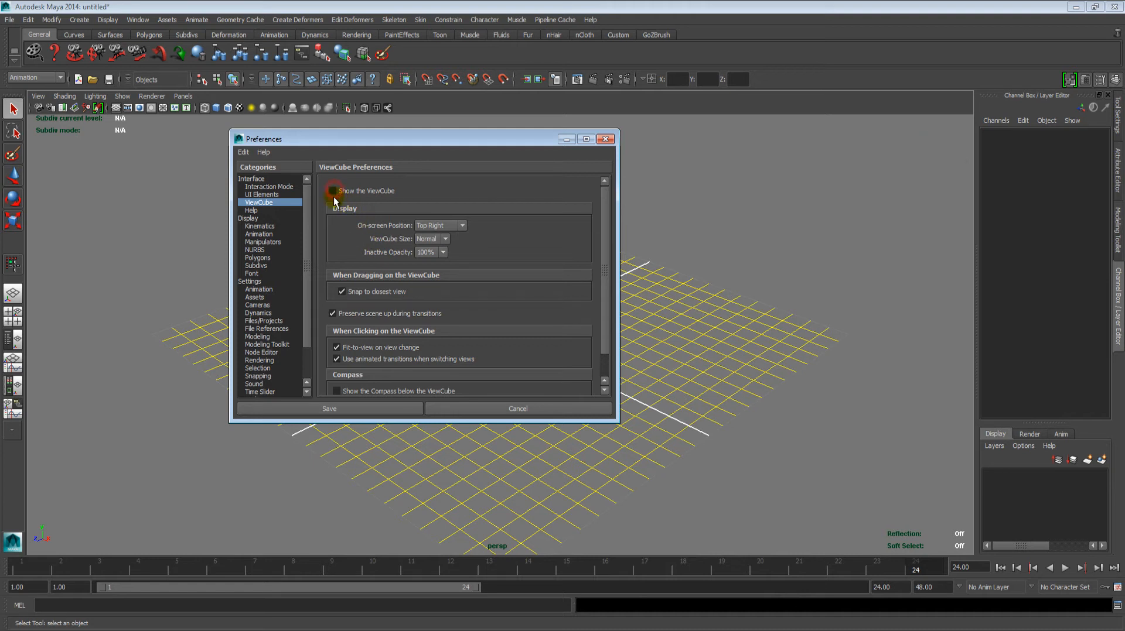
click(332, 191)
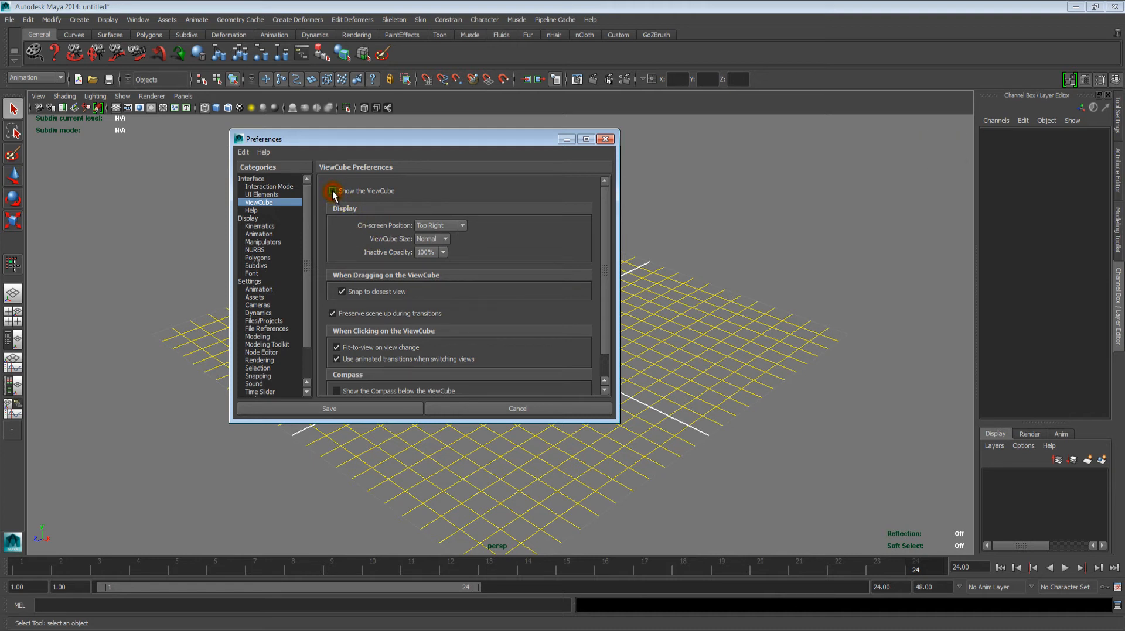